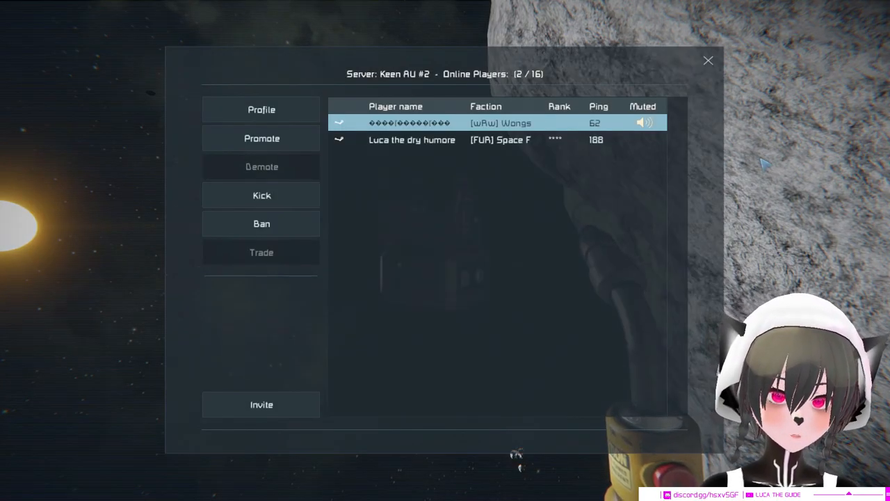
Step: Dismiss the online players list before bringing up the character's inventory terminal
left_click(708, 61)
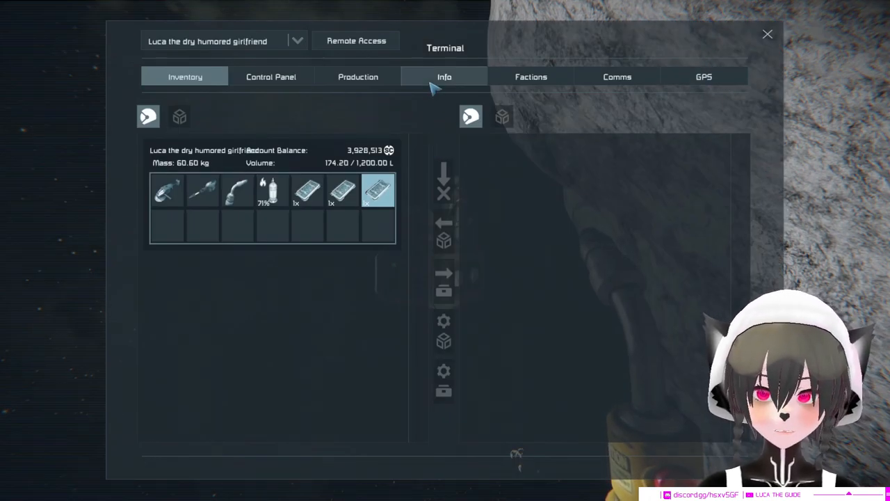
Step: From the Info page's created grids list, remove the testship grid from the world
left_click(445, 76)
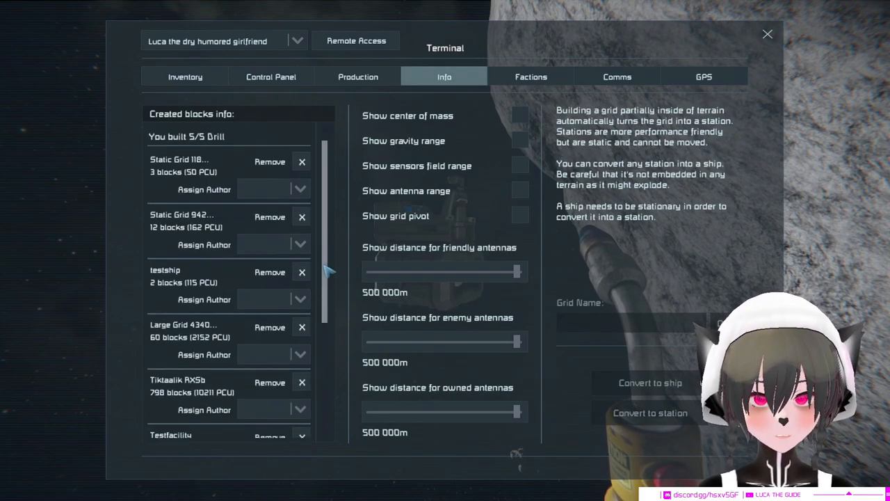
scroll("down", 3)
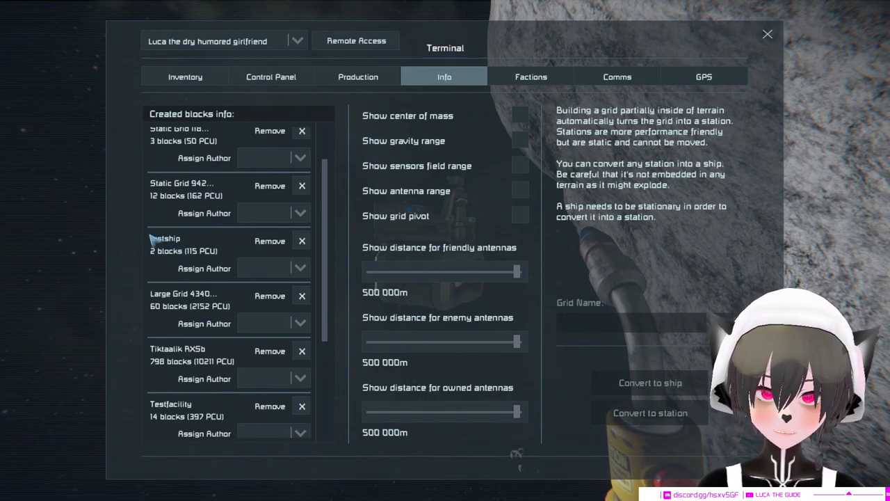
mouse_move(302, 241)
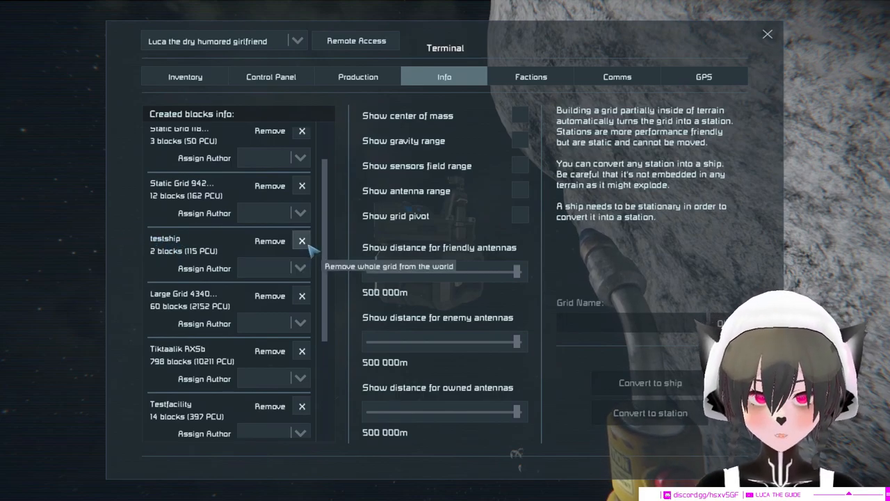
left_click(302, 241)
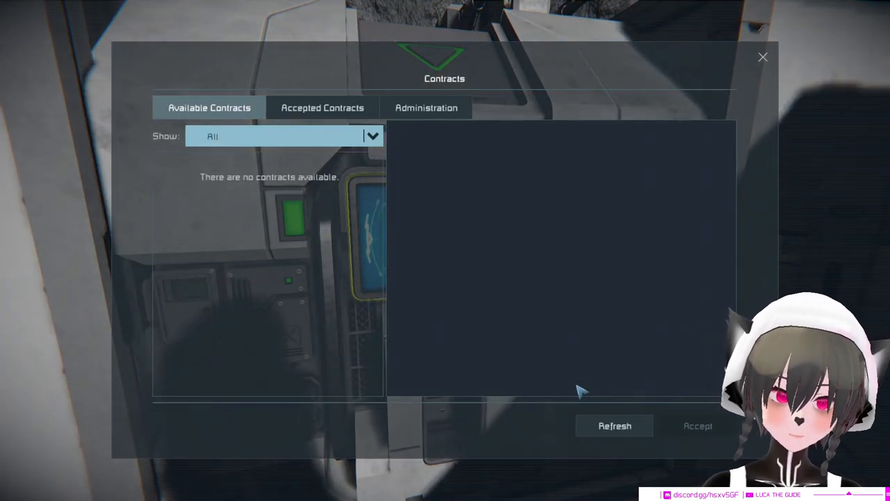
mouse_move(564, 386)
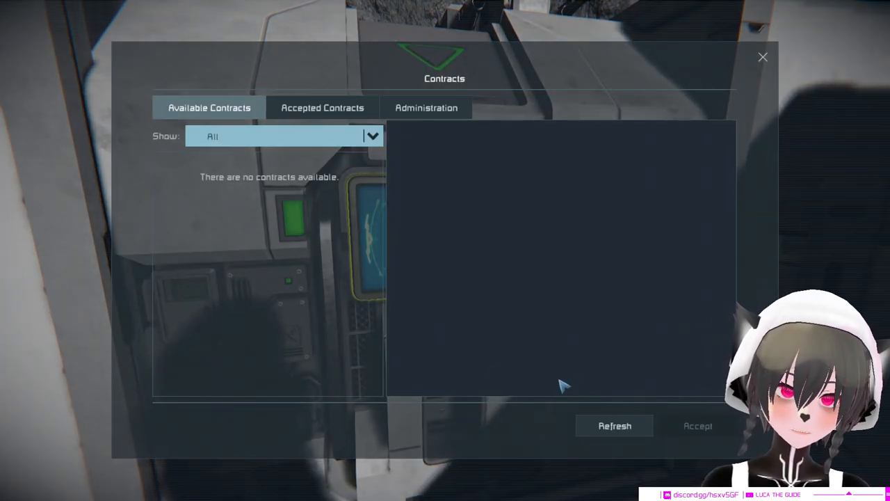
Step: Under Administration, start a Search contract, review the selectable target grids, and leave the contracts board
left_click(426, 109)
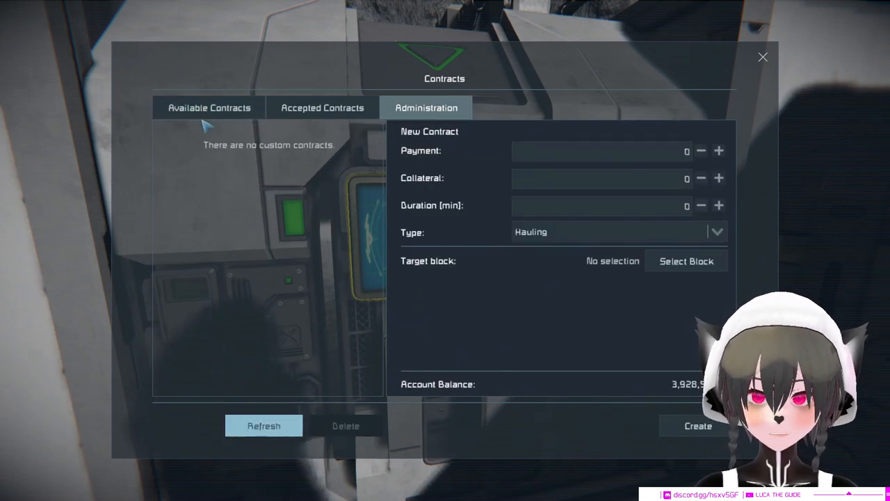
left_click(718, 231)
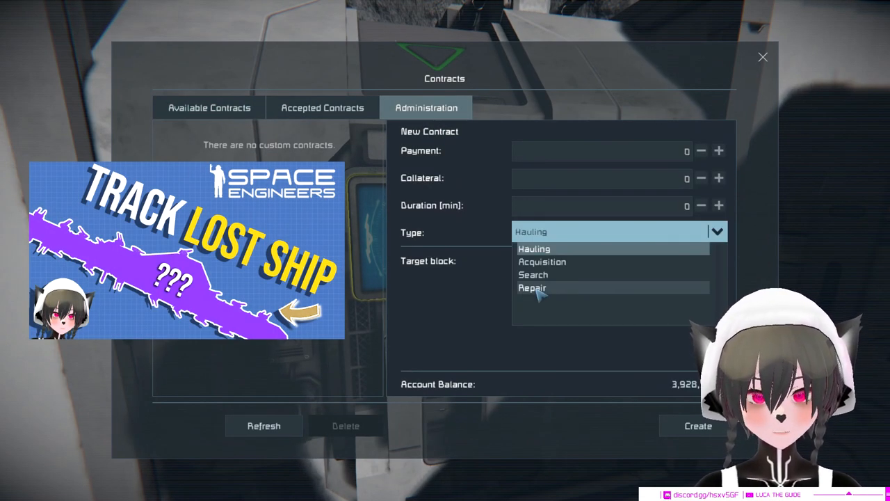
left_click(534, 274)
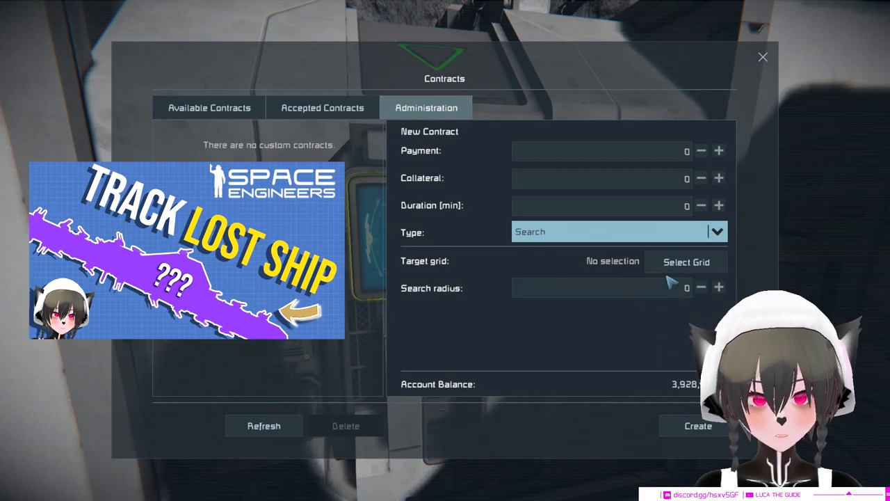
left_click(684, 261)
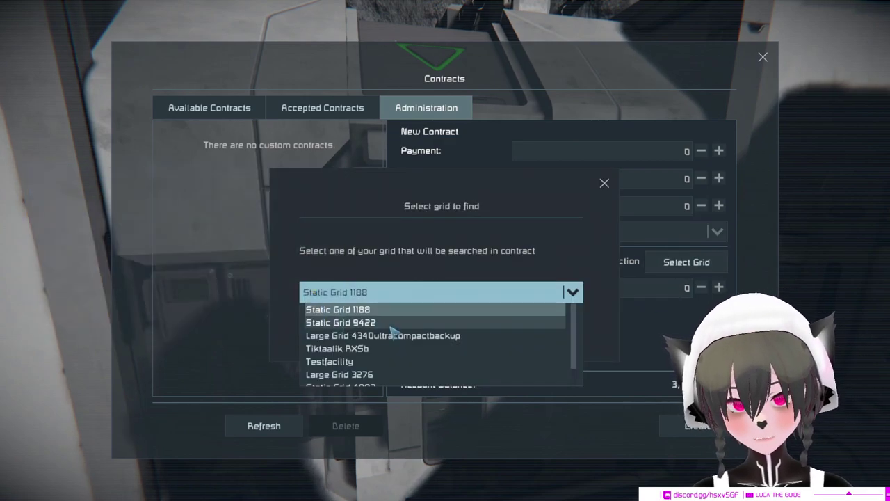
left_click(337, 308)
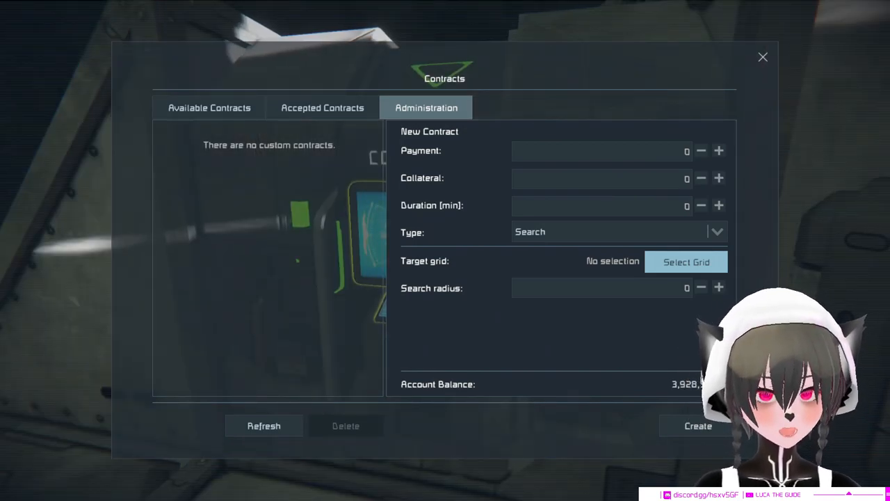
left_click(762, 57)
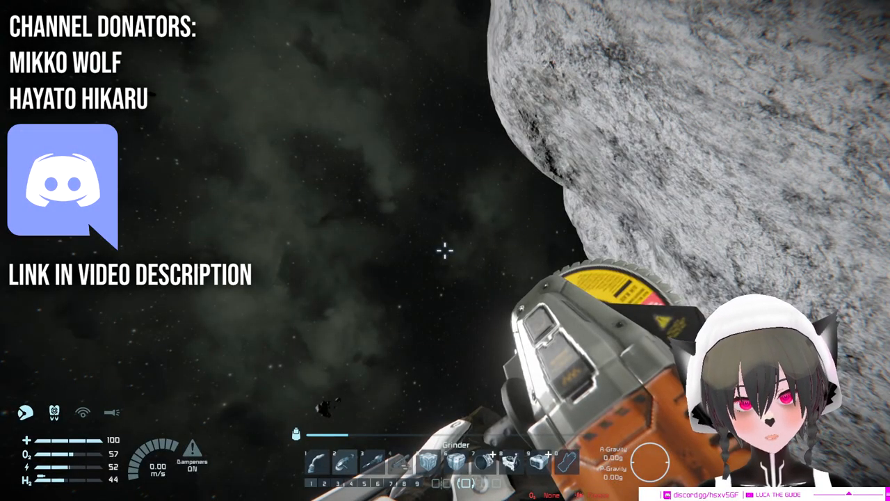